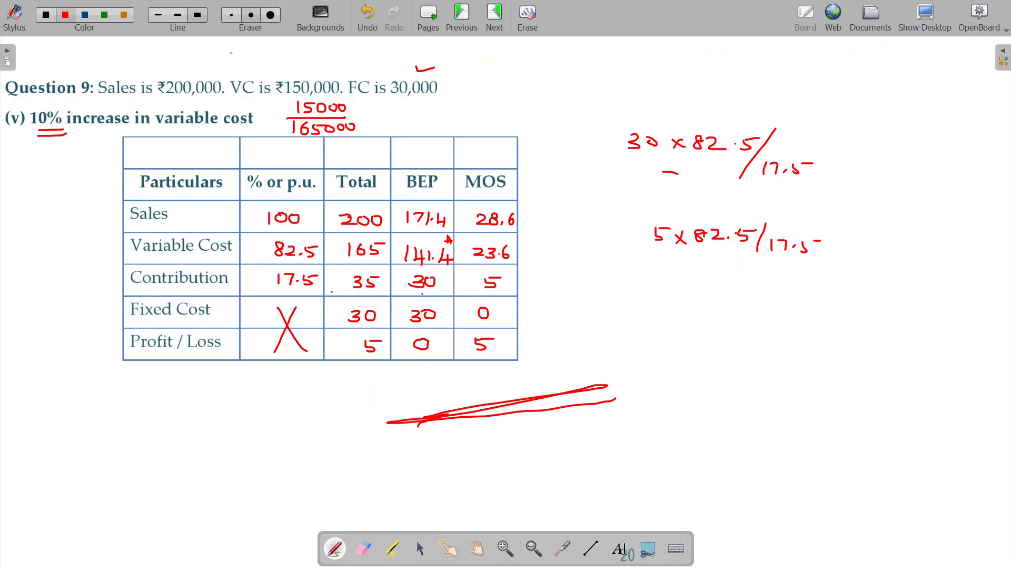
# Advance to the next page with the blank costing table for part (vi).
pyautogui.click(494, 14)
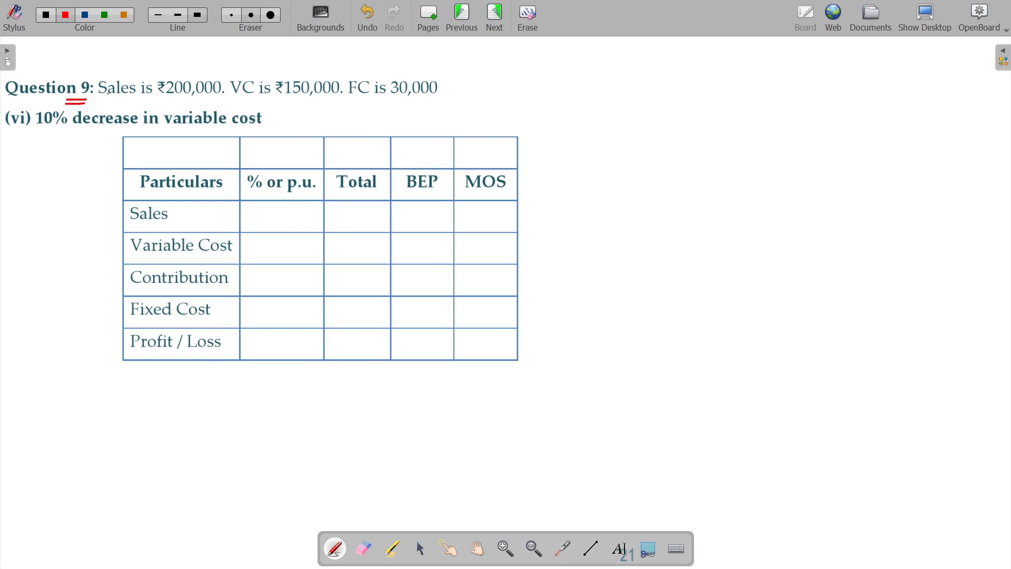
# Tick the given figures 200,000, 150,000 and 30,000 in red ink.
pyautogui.moveTo(207, 73); pyautogui.dragTo(236, 58)
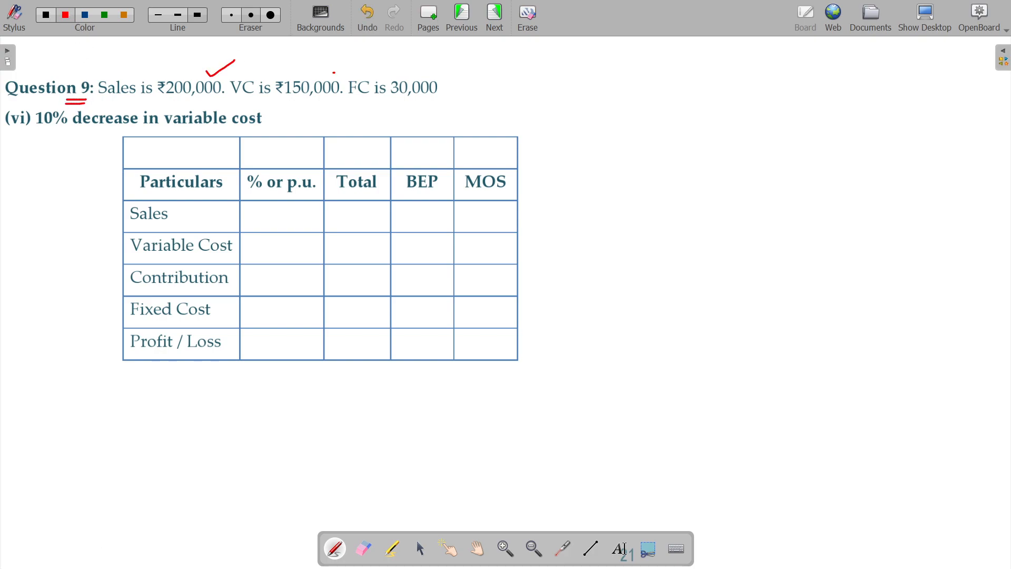
pyautogui.moveTo(323, 74); pyautogui.dragTo(361, 68)
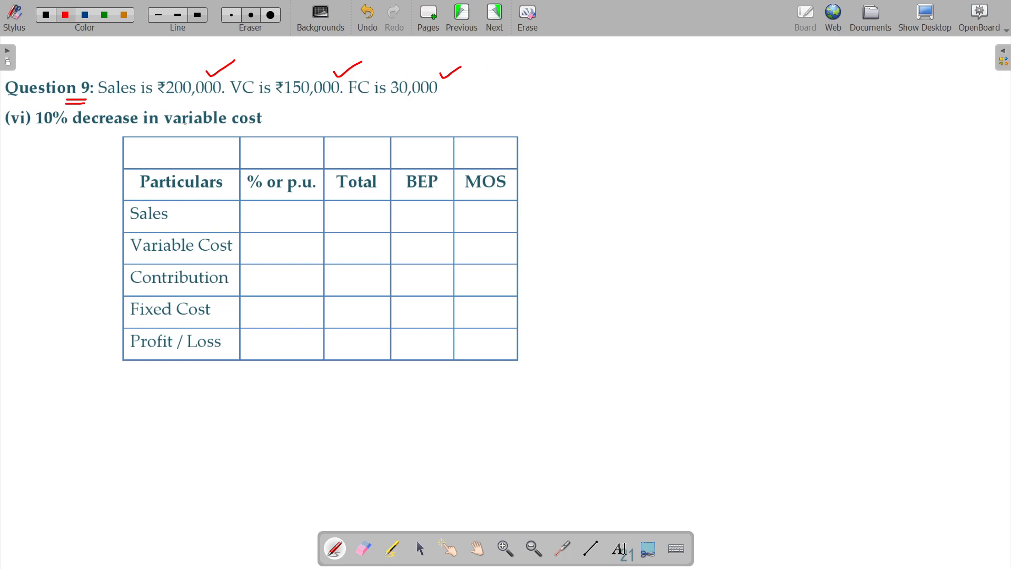
pyautogui.moveTo(42, 132); pyautogui.dragTo(61, 129)
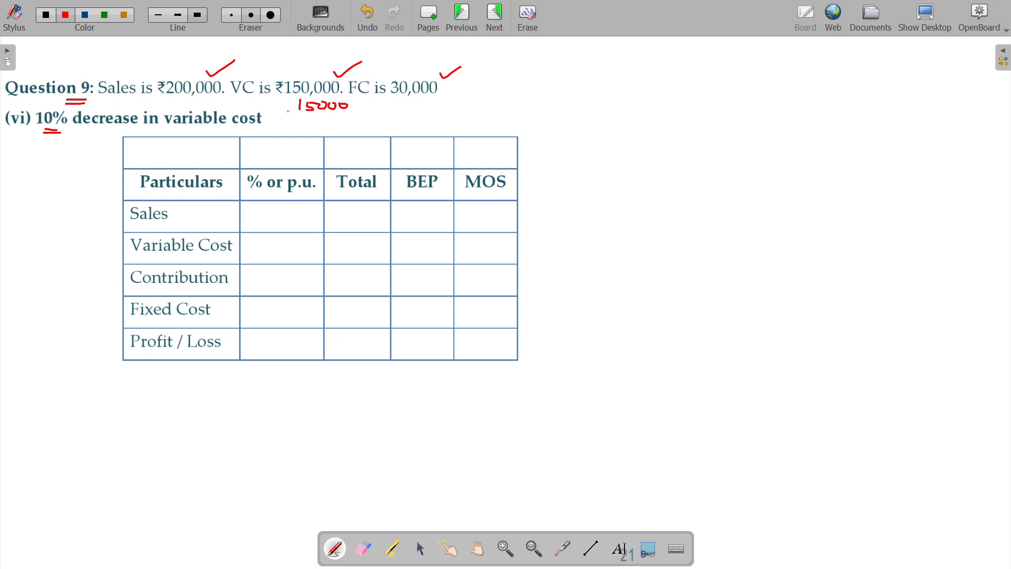
# Rule a line under 15000 and start writing the reduced variable cost below.
pyautogui.moveTo(284, 112); pyautogui.dragTo(344, 112)
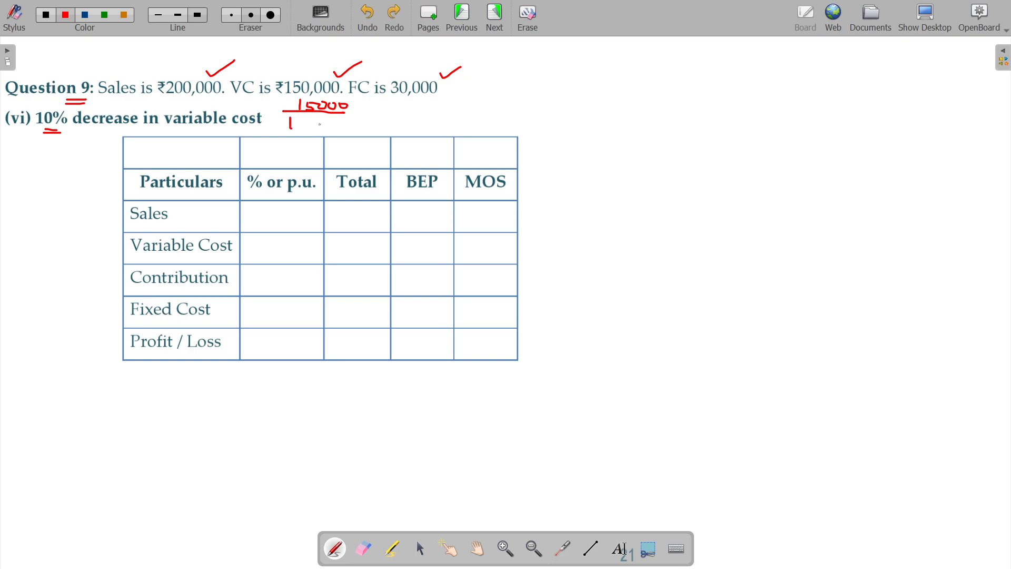
pyautogui.moveTo(290, 126); pyautogui.dragTo(316, 126)
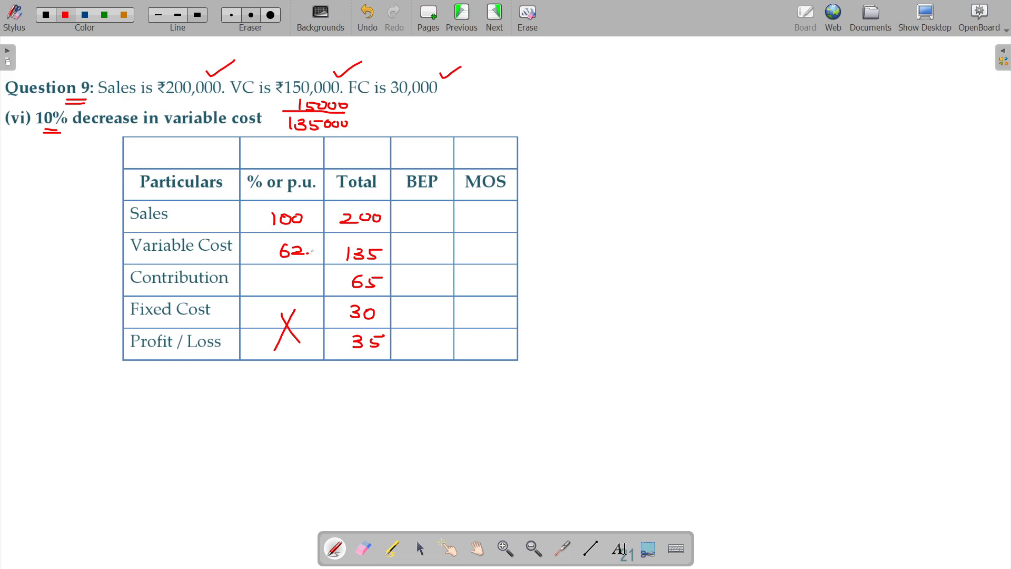
# Select a toolbar tool after writing 135000 and the Total column entries.
pyautogui.click(367, 13)
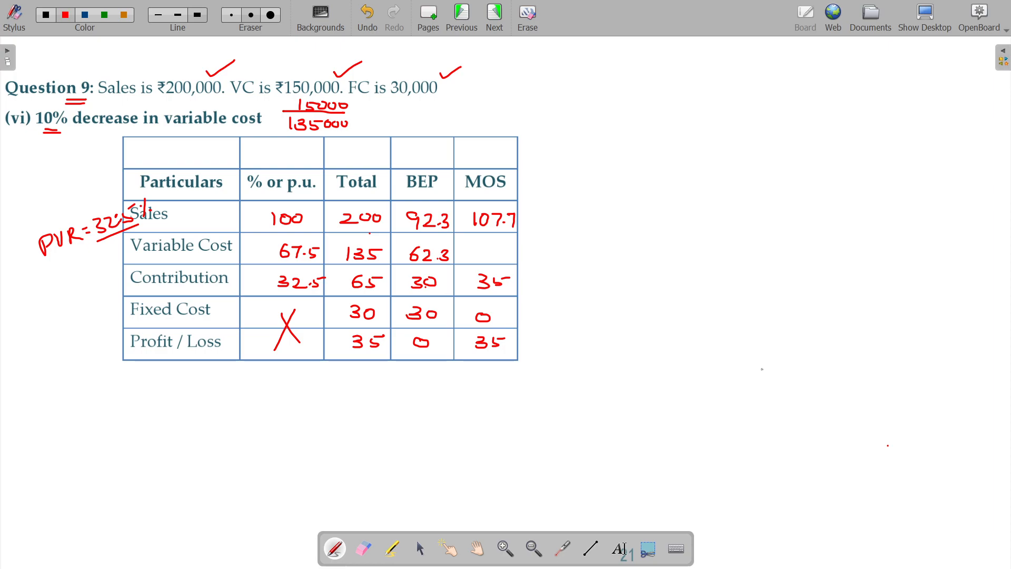
pyautogui.moveTo(714, 349)
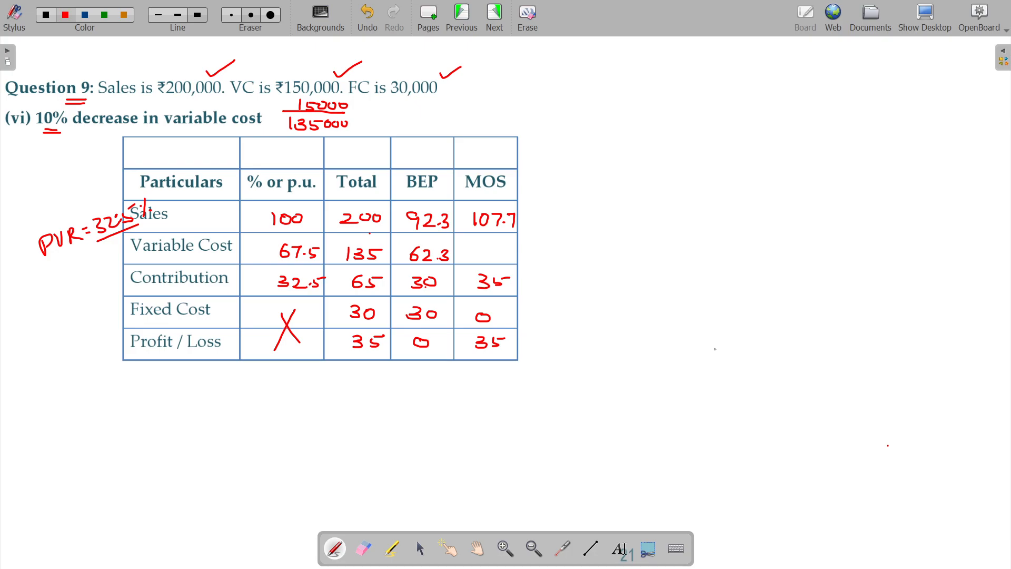